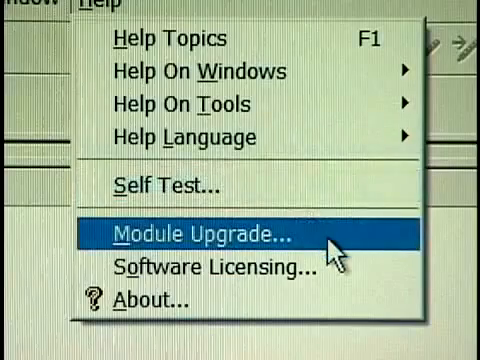
Start the Module Upgrade licensing process from the Help menu.
{"action": "left_click", "coordinate": [200, 236]}
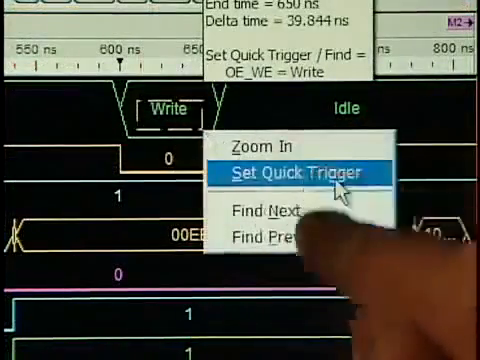
Set a Quick Trigger on the OE_WE waveform for the Write state.
{"action": "left_click", "coordinate": [290, 170]}
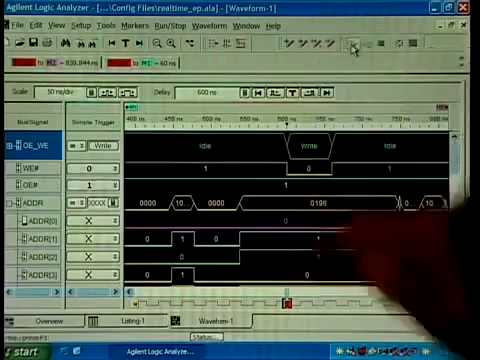